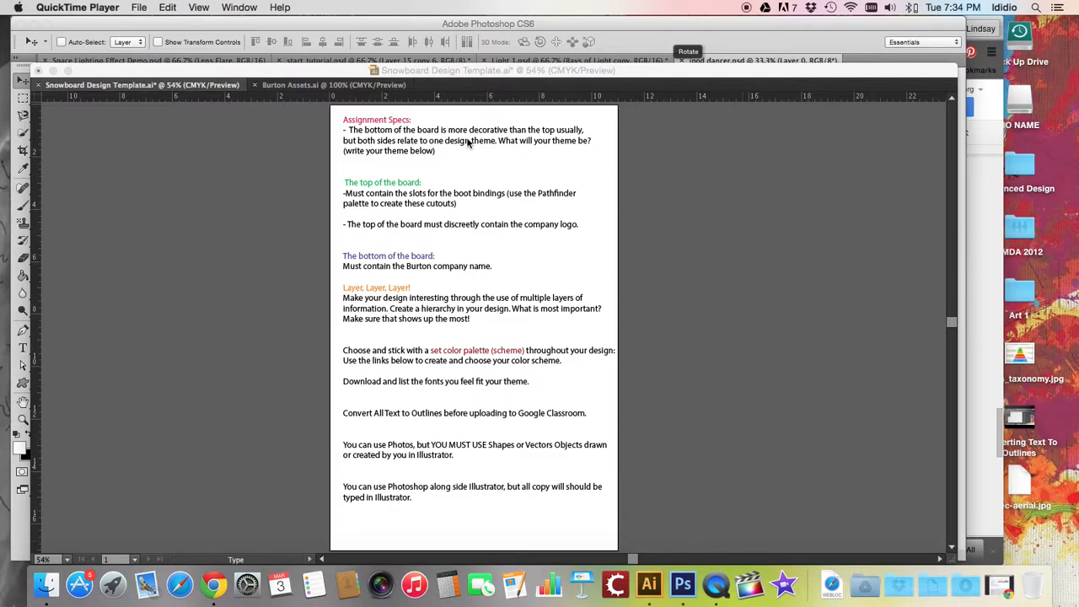
pyautogui.moveTo(682, 586)
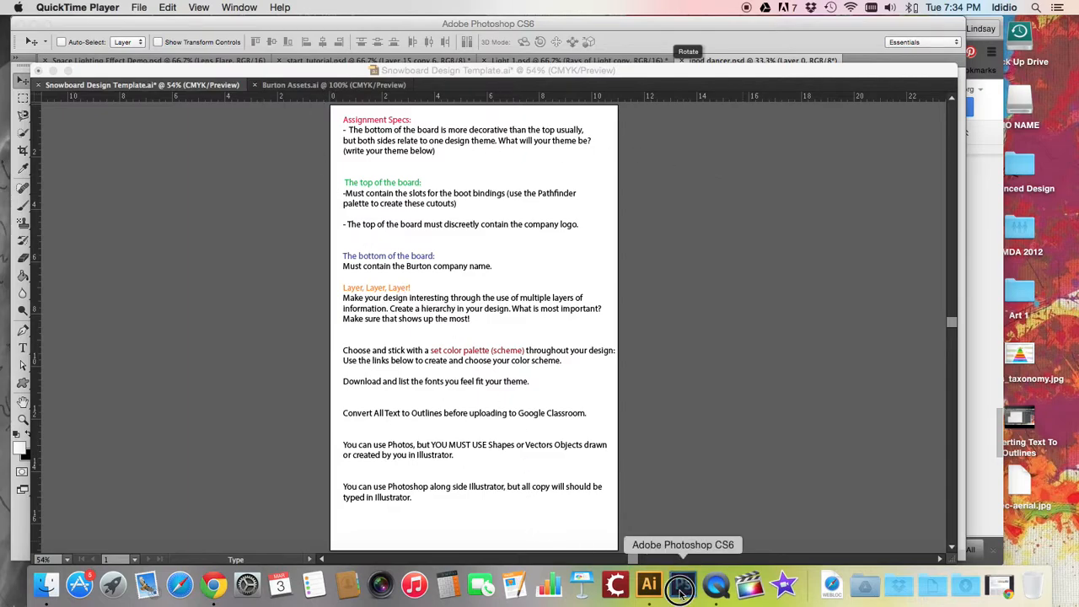
# Step: Bring Photoshop forward to show the ipod dancer.psd handstand silhouette on its white layer
pyautogui.click(680, 584)
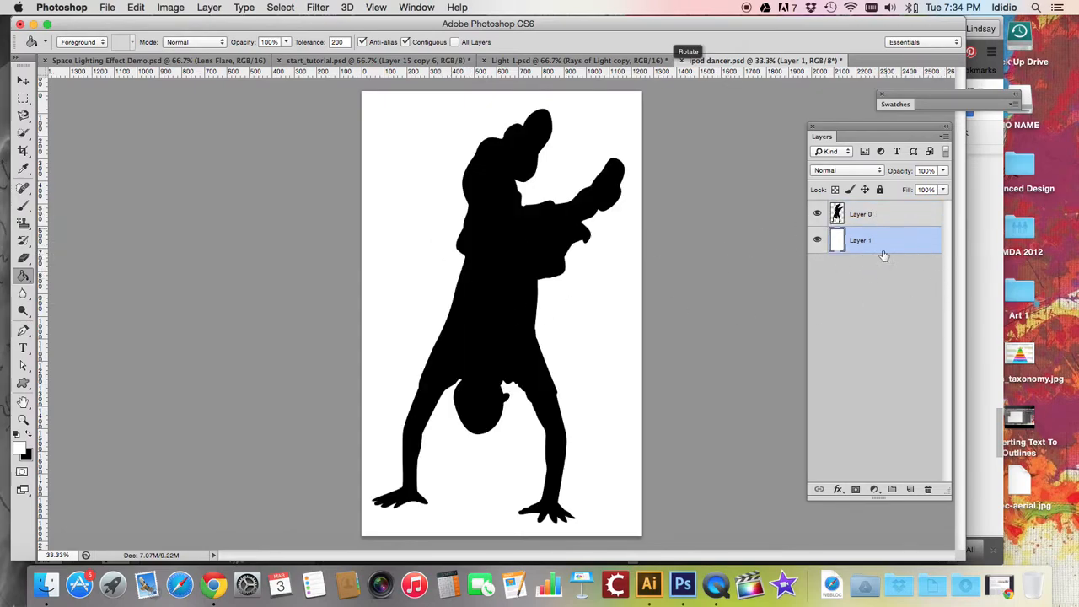
# Step: Hide and delete the white Layer 1, then select the Move tool
pyautogui.click(816, 240)
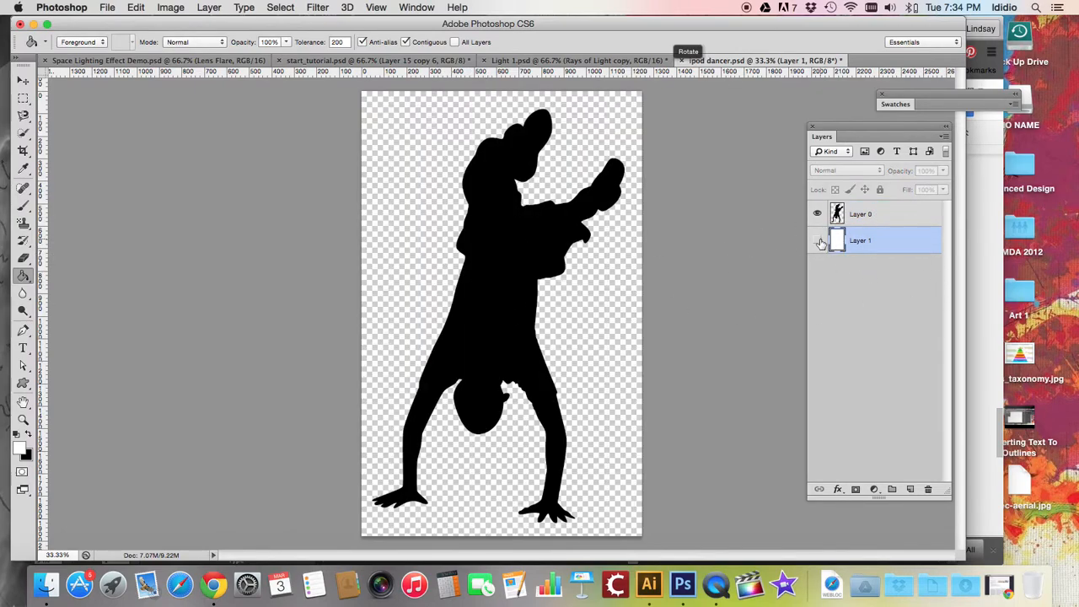
pyautogui.click(817, 240)
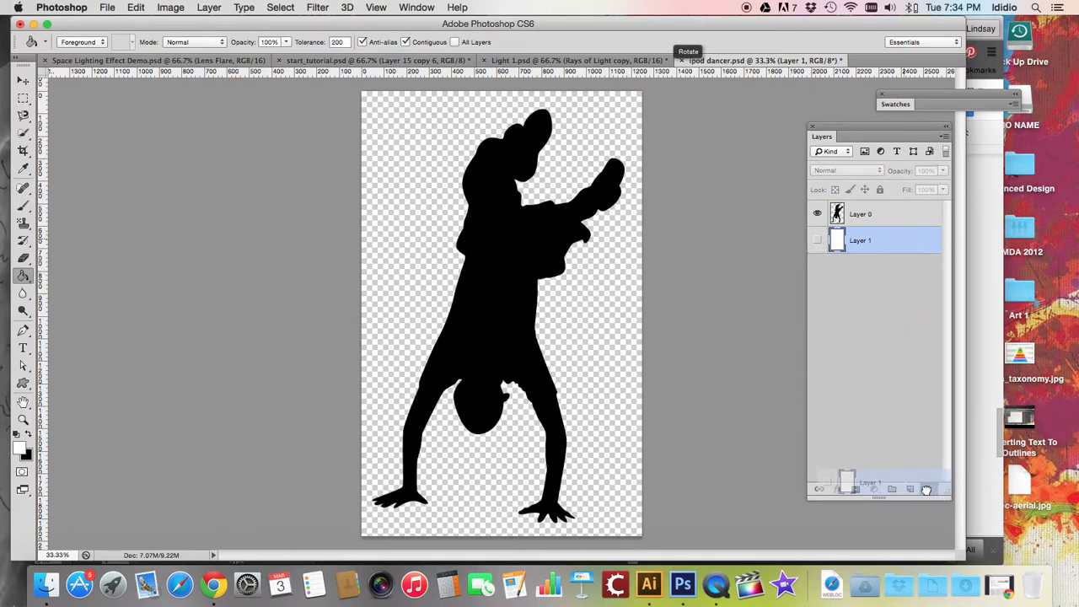
pyautogui.click(927, 489)
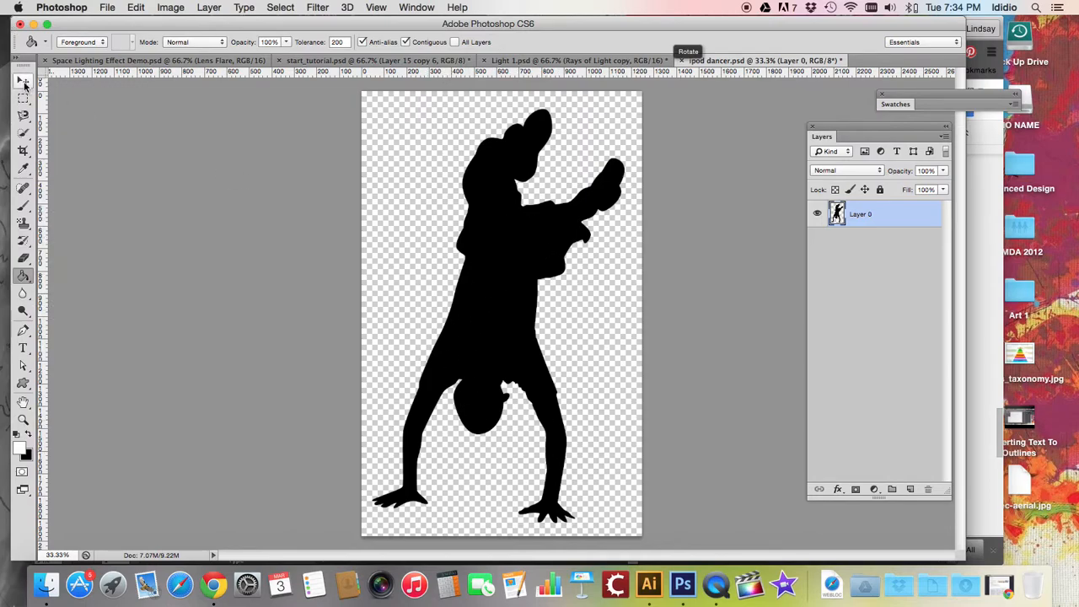
pyautogui.click(23, 80)
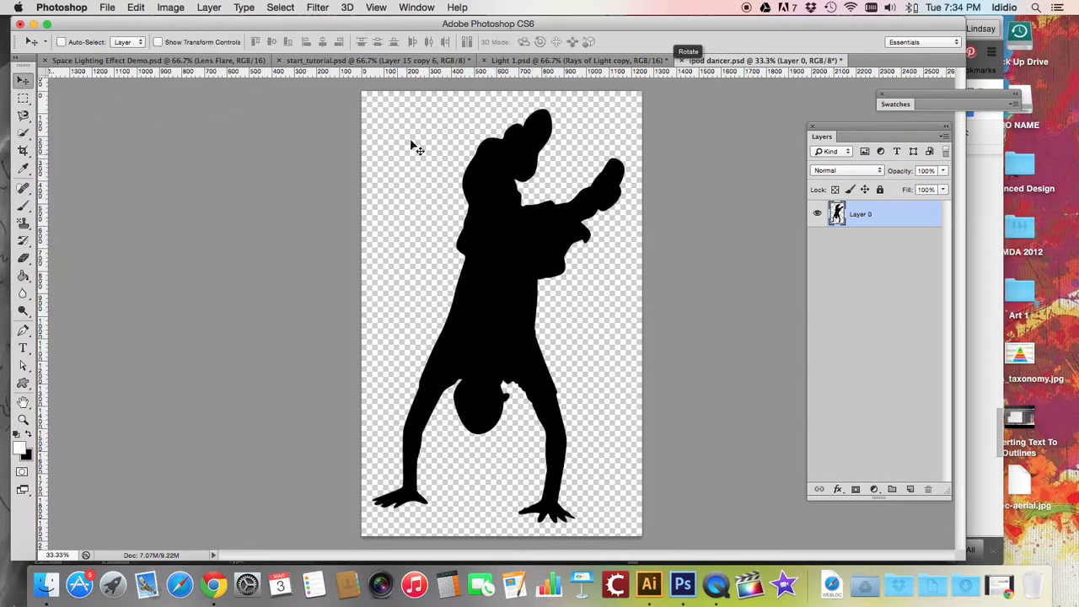
pyautogui.moveTo(438, 143)
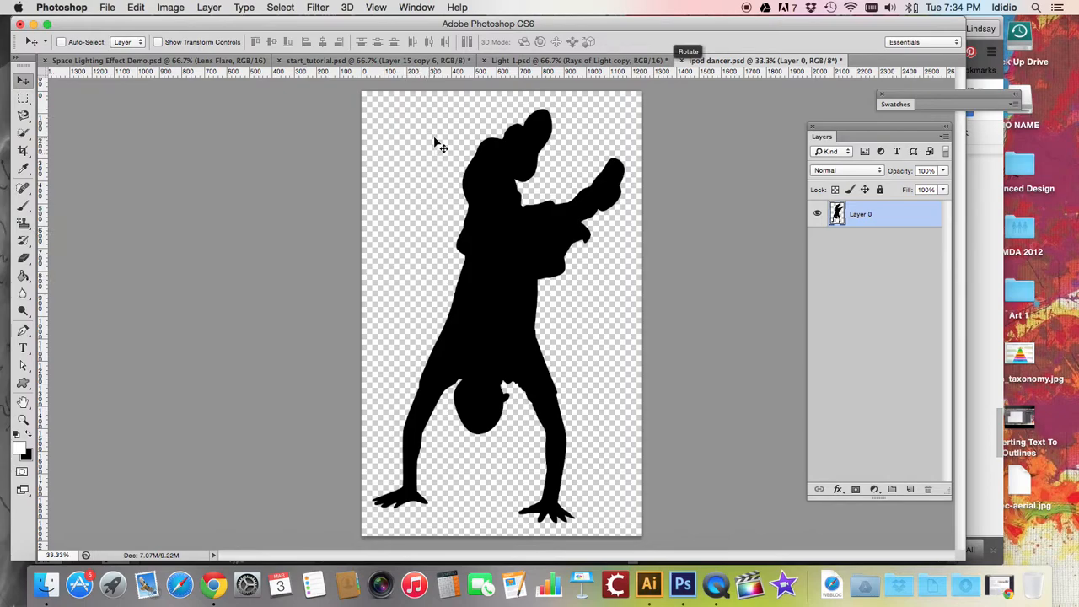
pyautogui.moveTo(413, 255)
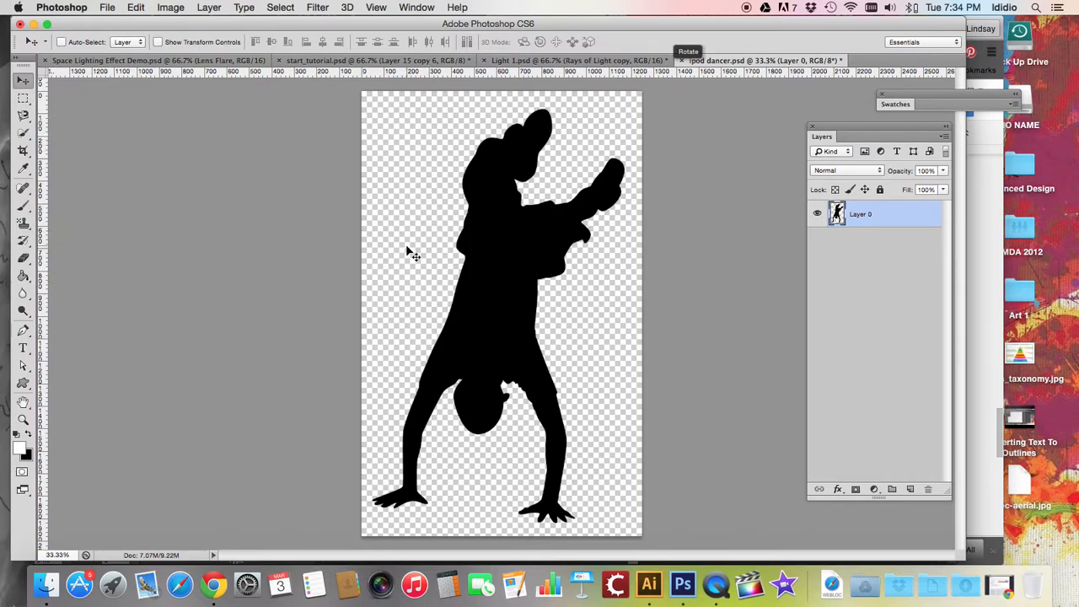
pyautogui.moveTo(386, 114)
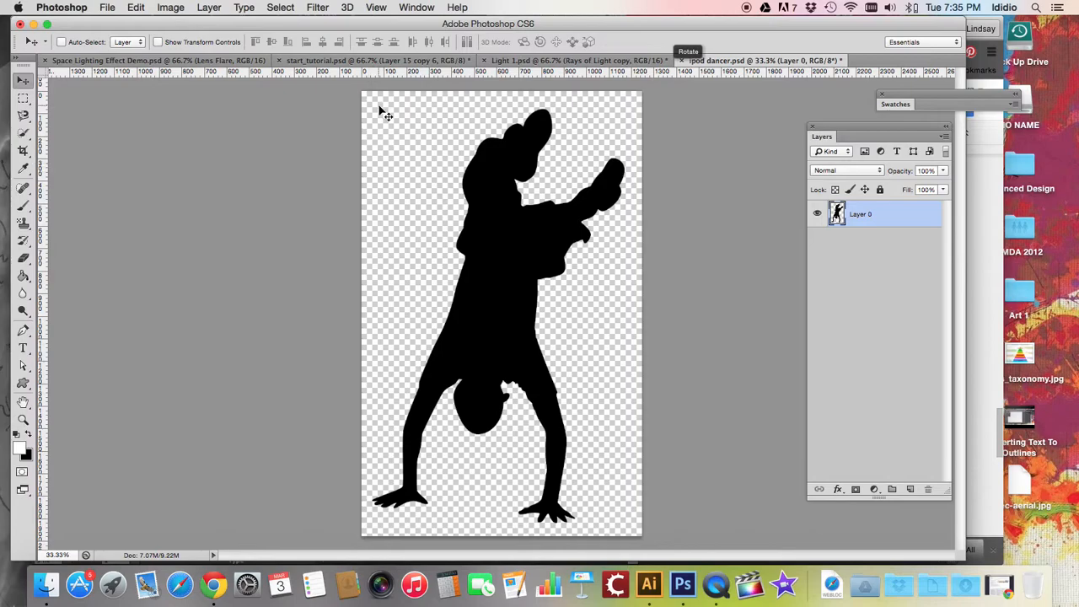
pyautogui.moveTo(416, 200)
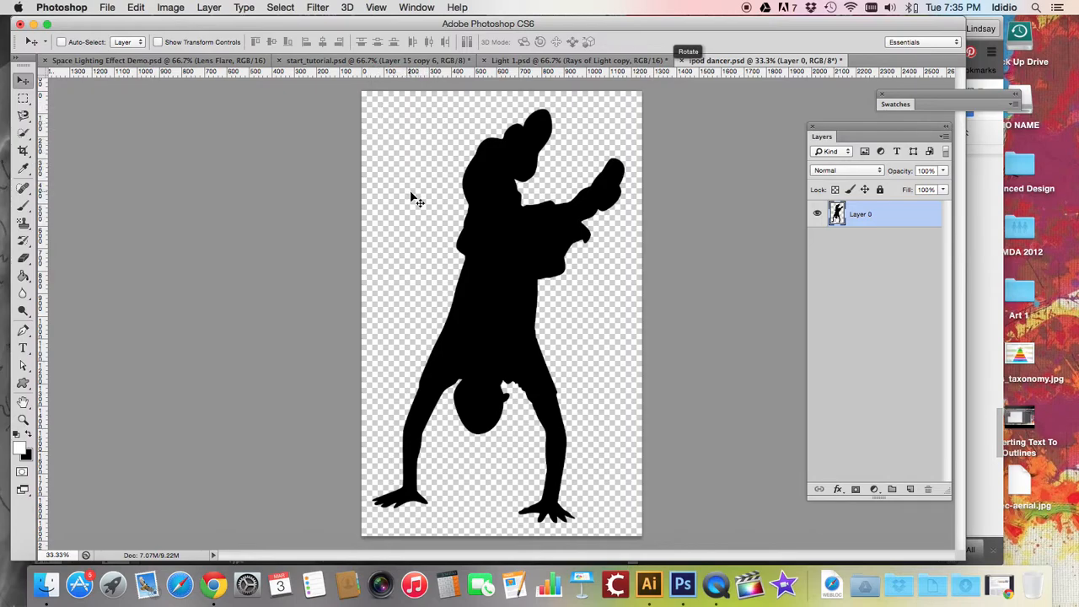
pyautogui.moveTo(391, 150)
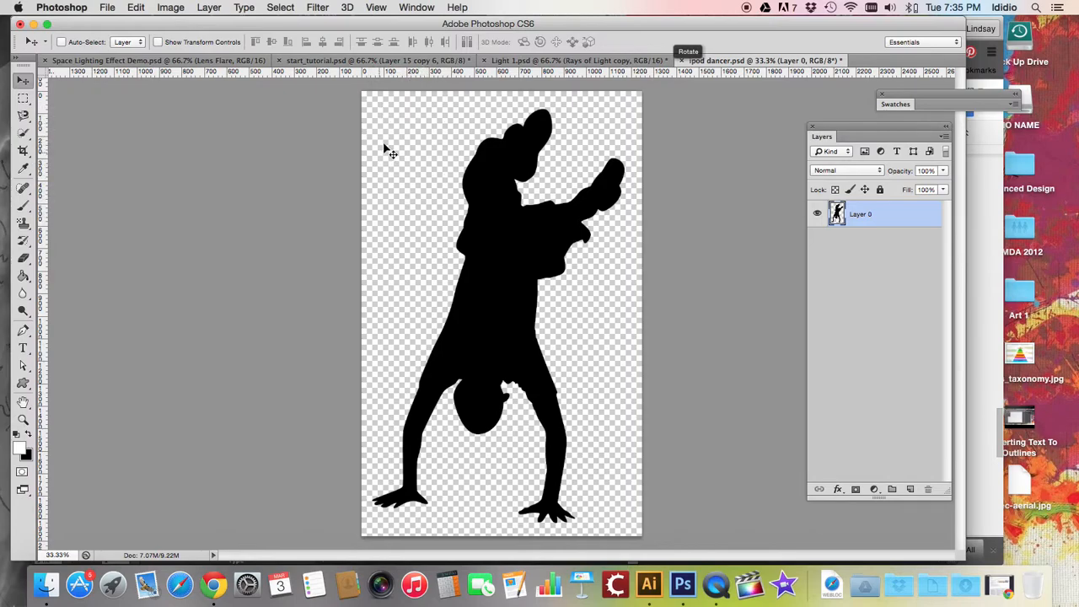
pyautogui.moveTo(409, 151)
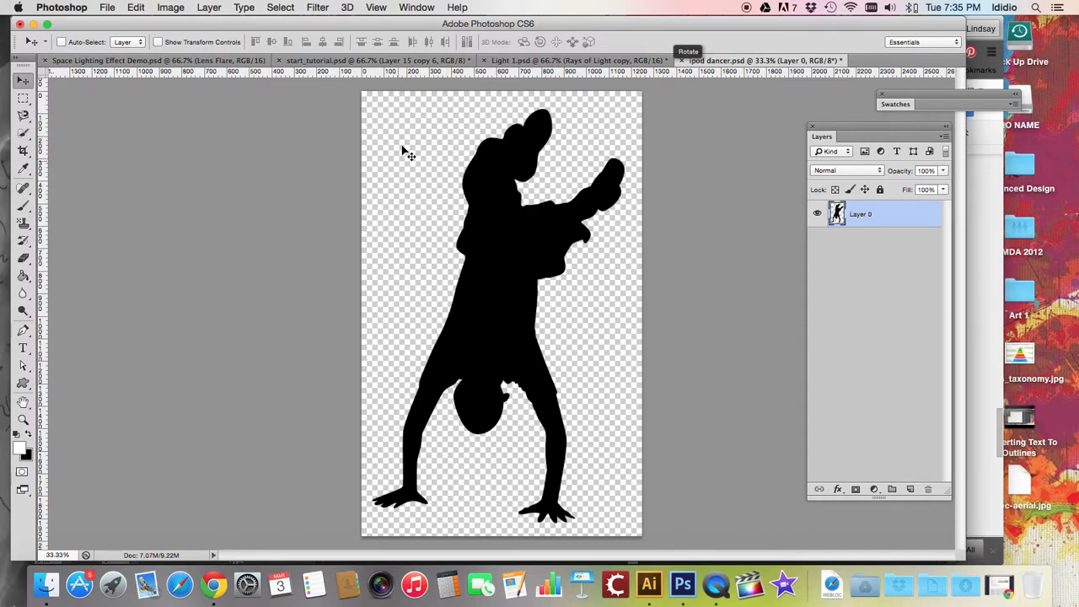
pyautogui.moveTo(422, 147)
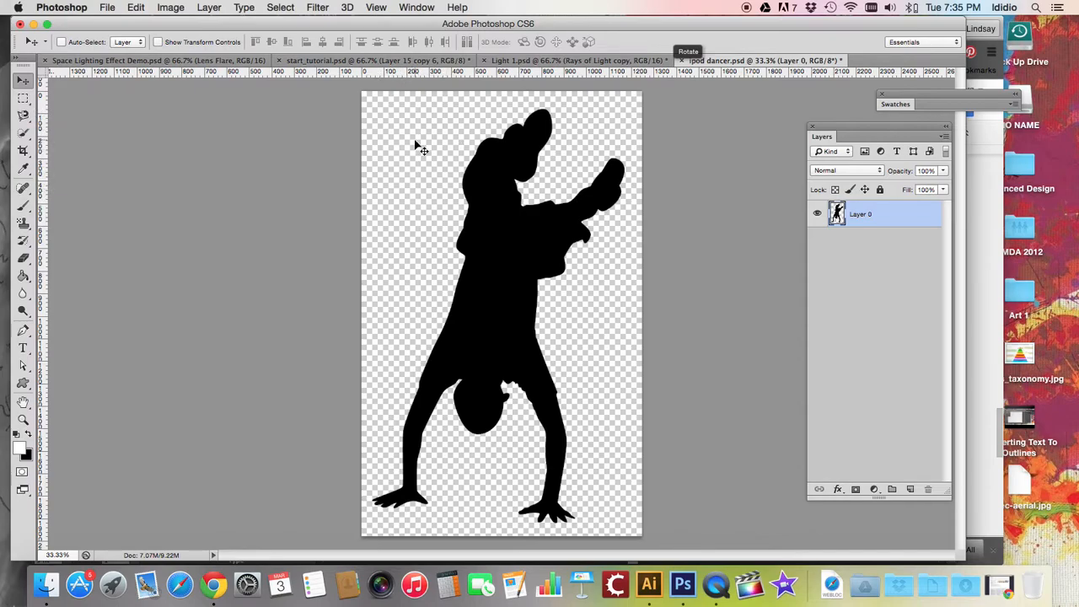
# Step: Save the silhouette as ipod dancer.png in PNG format to the Desktop
pyautogui.click(107, 7)
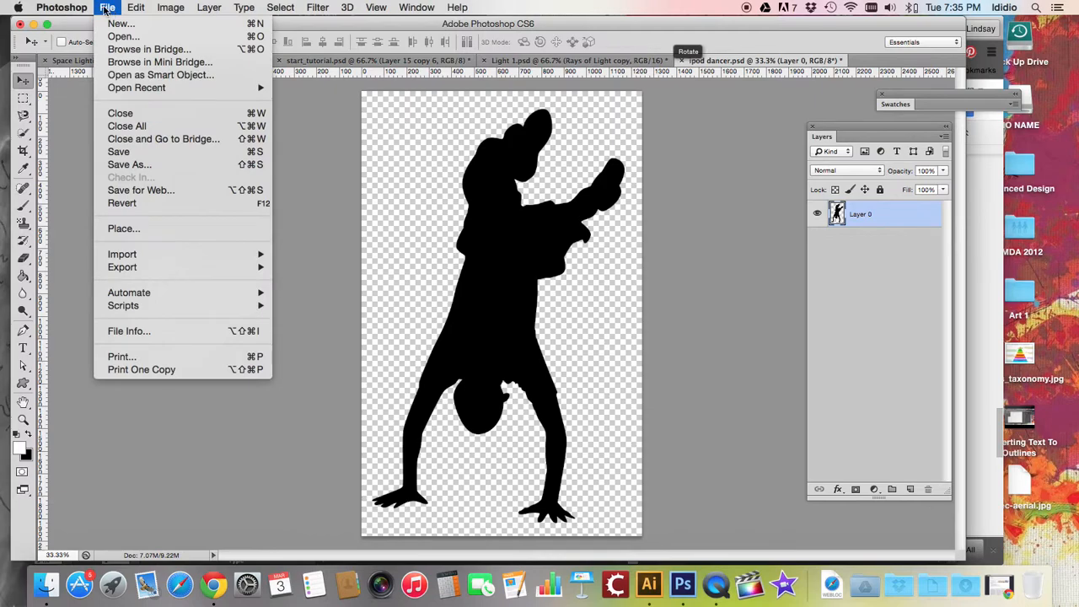
pyautogui.click(135, 7)
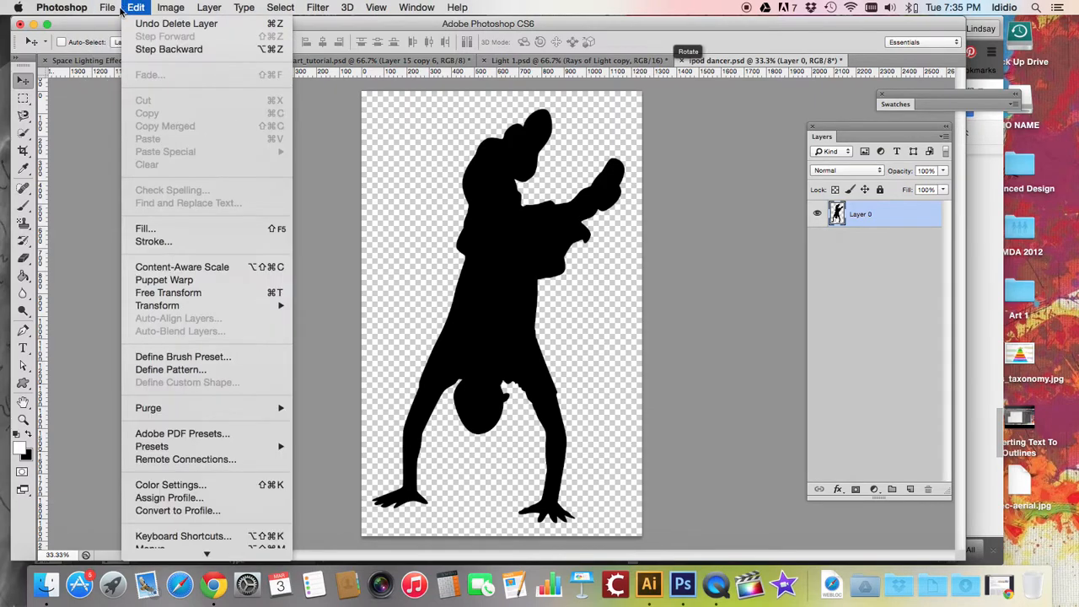
pyautogui.click(107, 7)
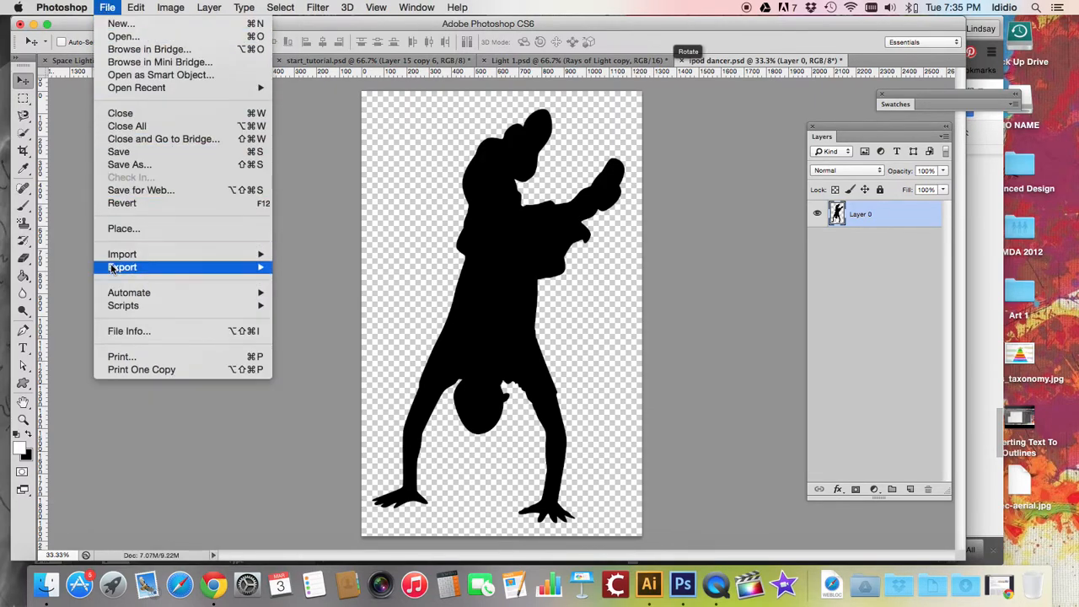
pyautogui.moveTo(129, 165)
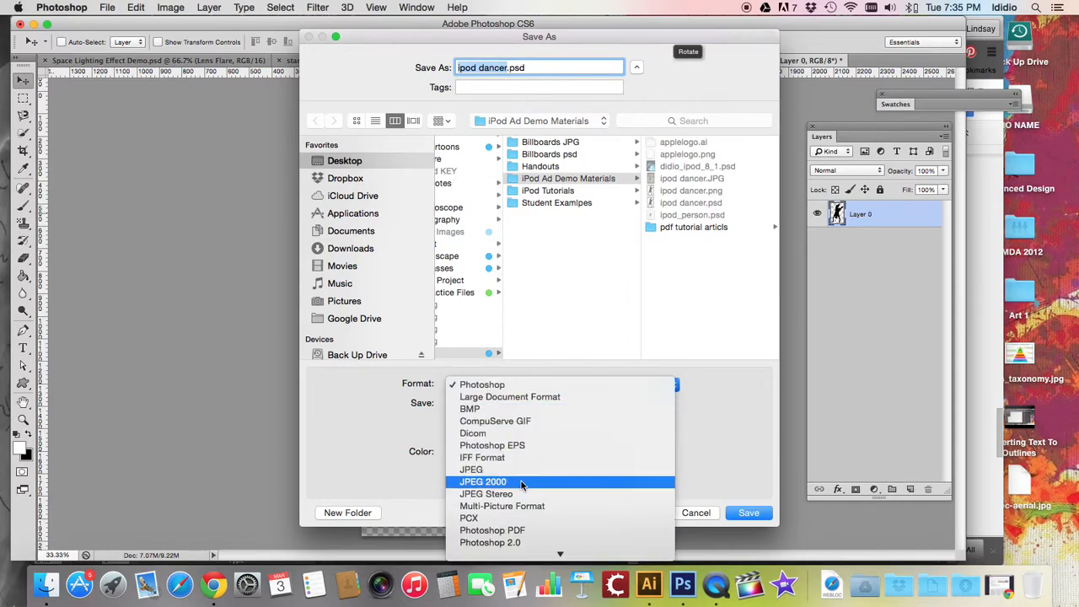
pyautogui.moveTo(556, 309)
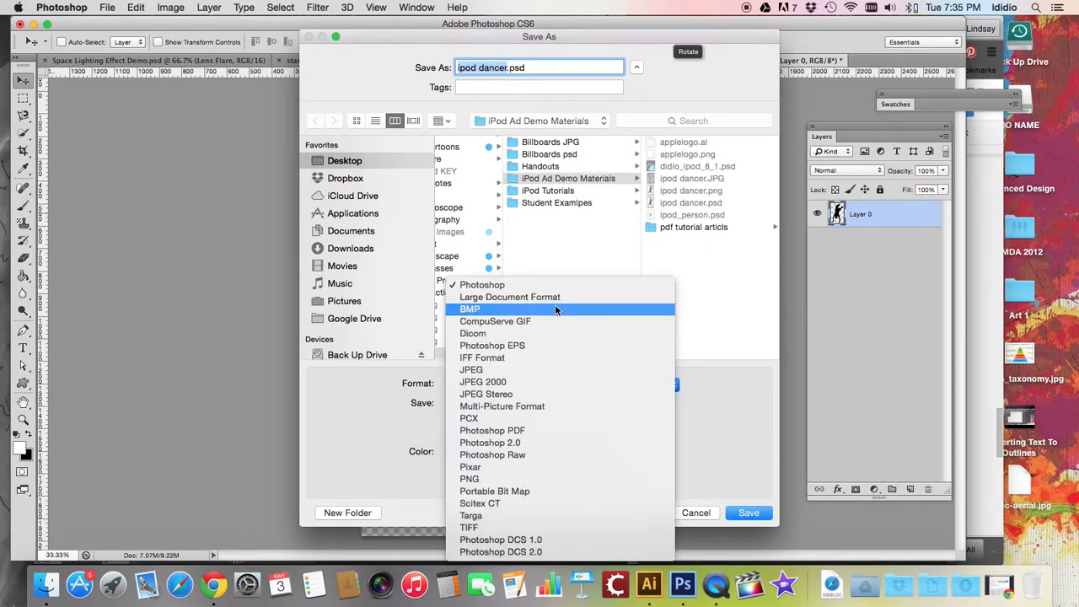
pyautogui.moveTo(561, 479)
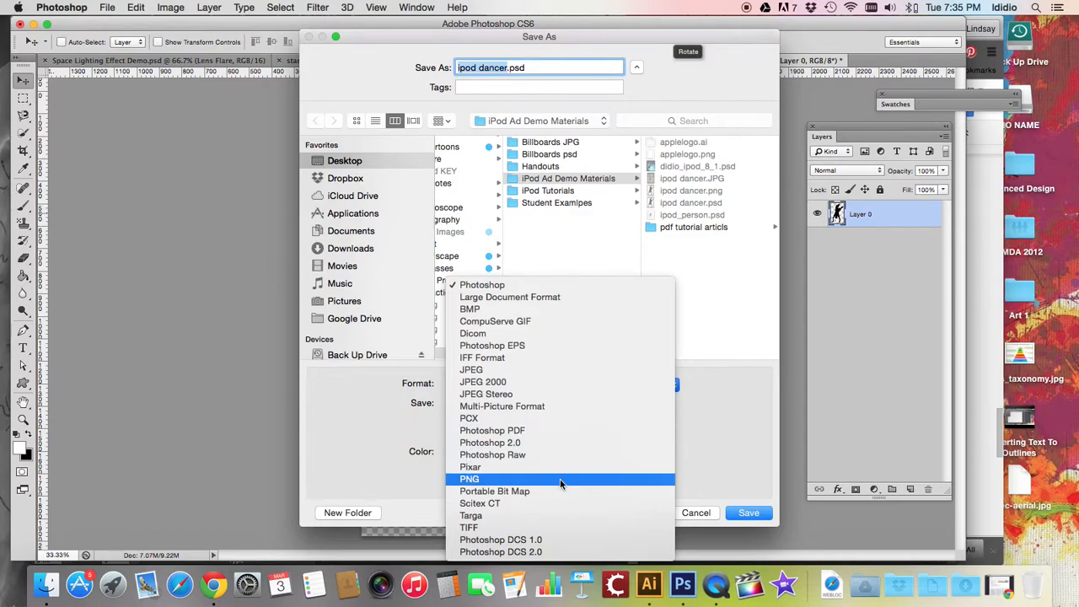
pyautogui.click(470, 479)
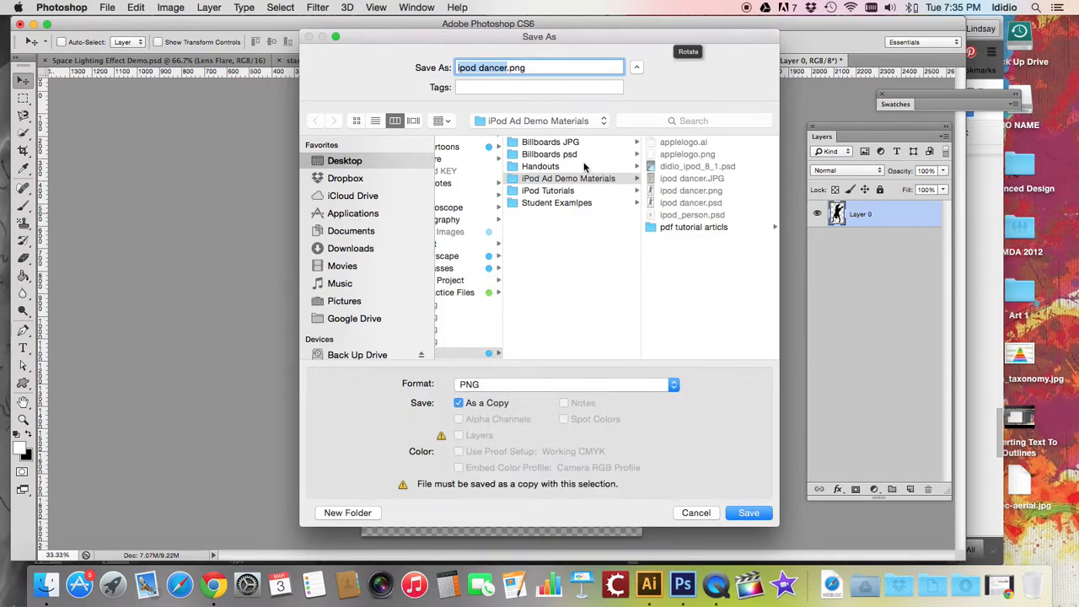
pyautogui.click(345, 161)
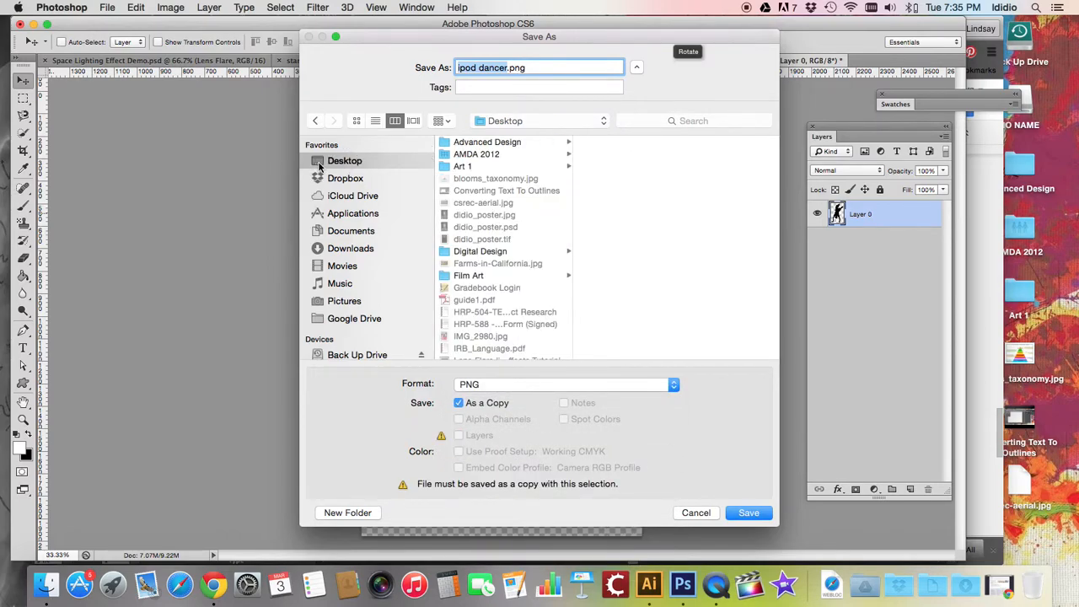
pyautogui.click(748, 512)
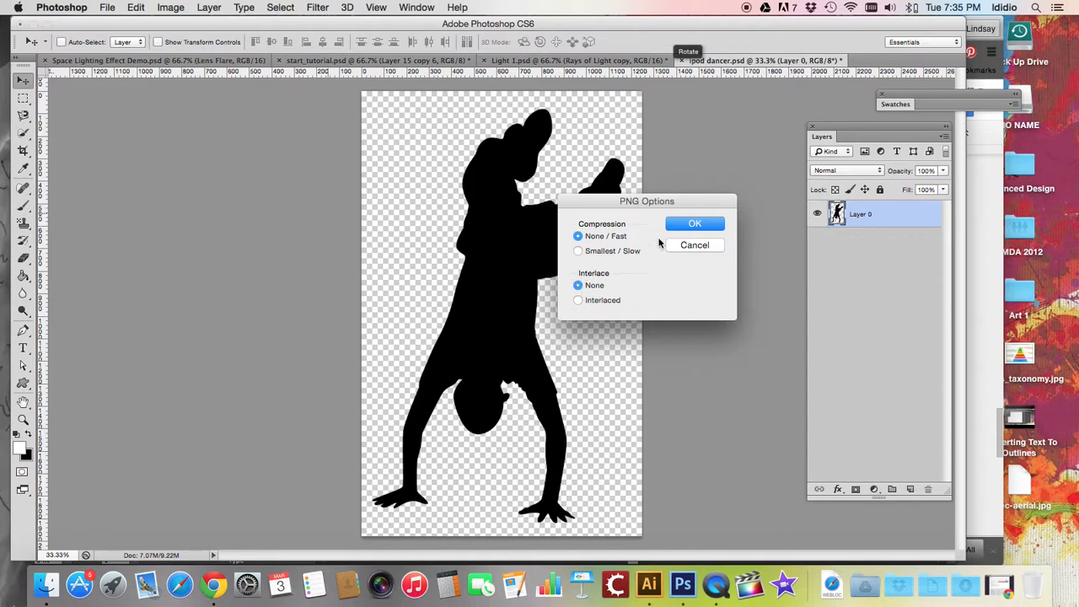
# Step: Accept the PNG Options compression settings to finish saving the transparent PNG
pyautogui.click(695, 222)
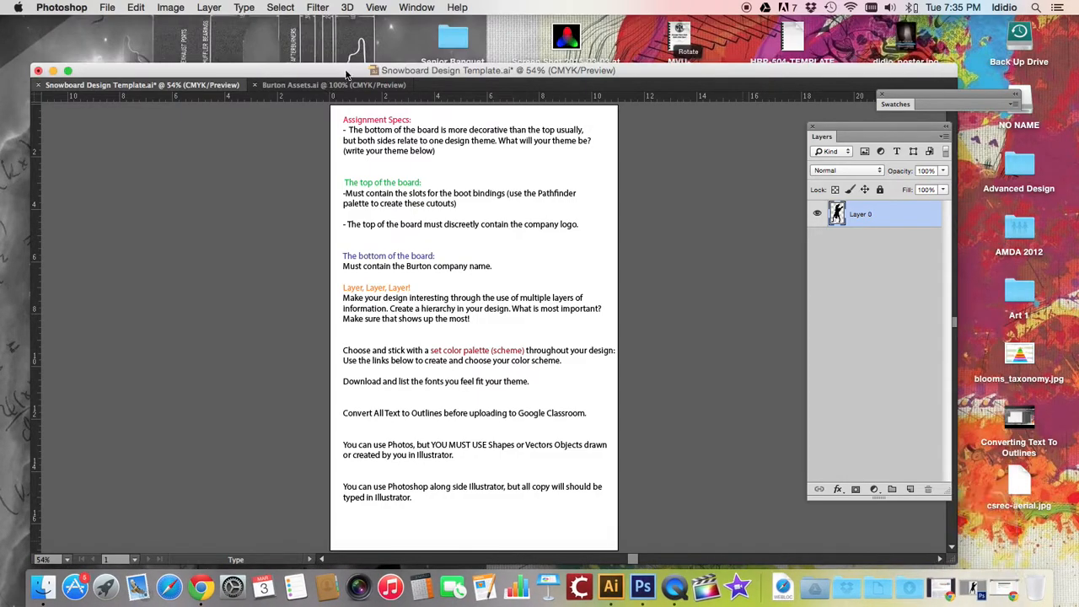
# Step: Bring the Illustrator Snowboard Design Template window to the front
pyautogui.click(611, 587)
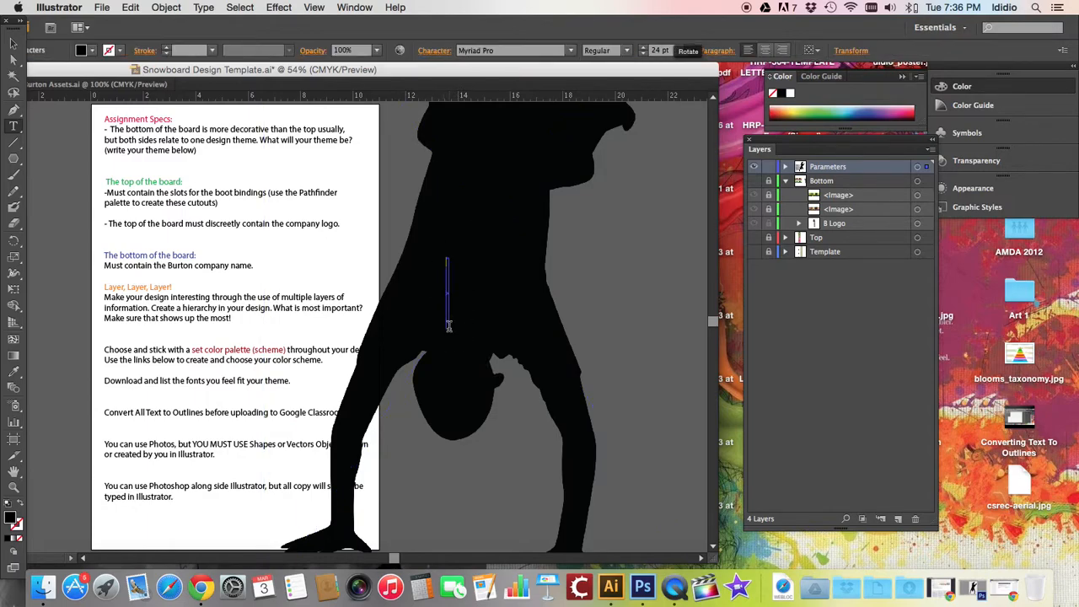
pyautogui.click(13, 43)
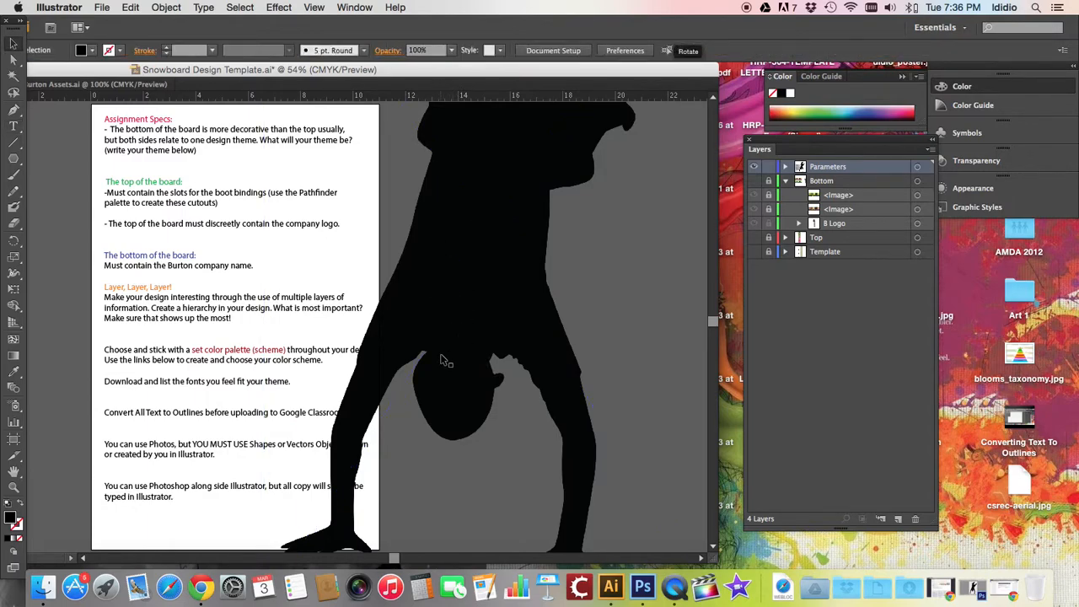
pyautogui.click(492, 292)
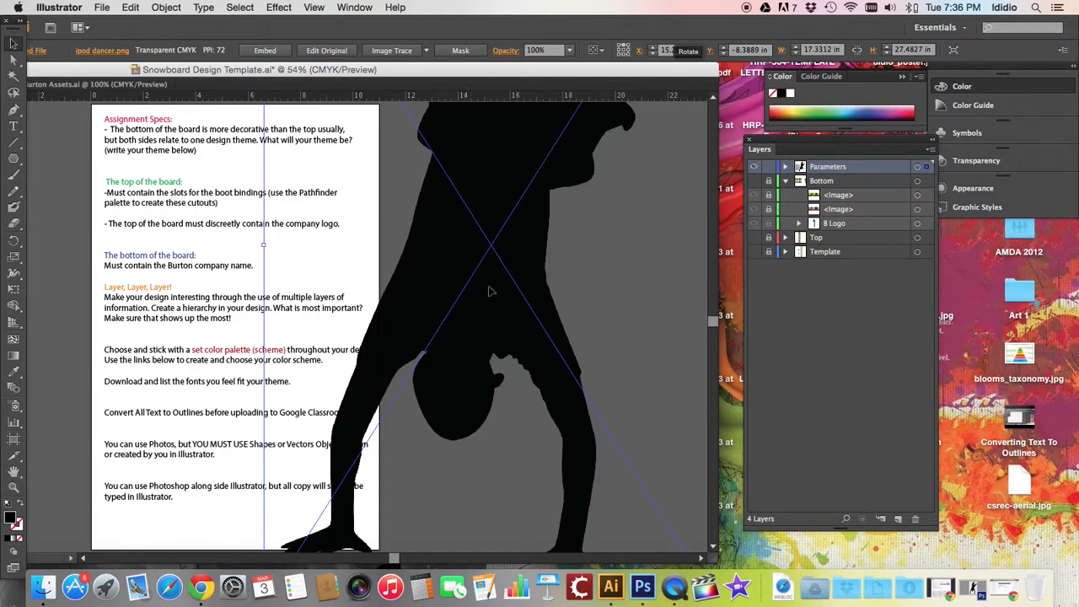
pyautogui.moveTo(410, 343)
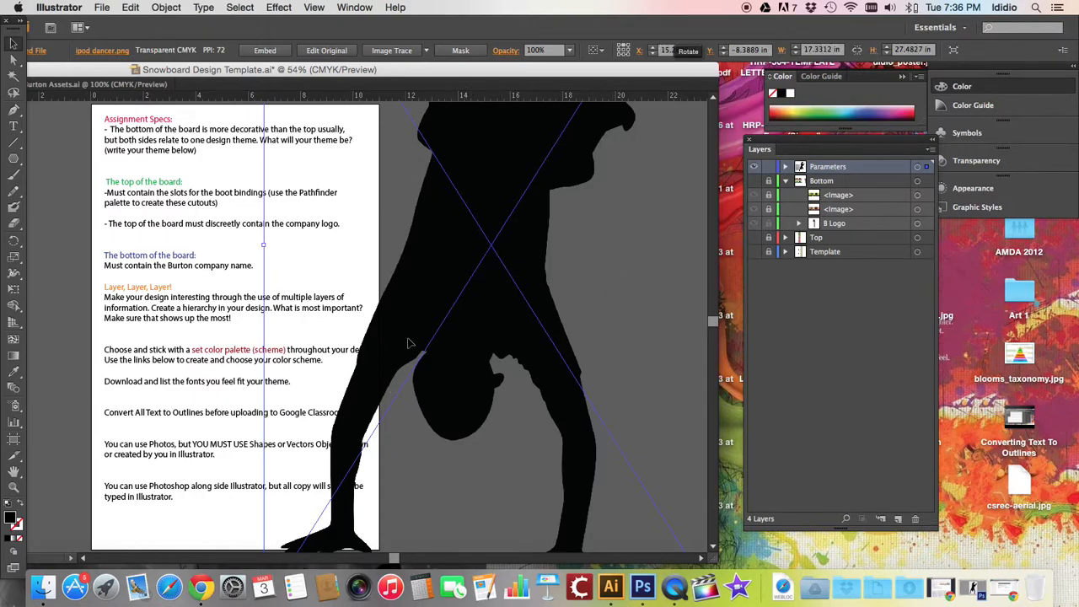
pyautogui.moveTo(287, 212)
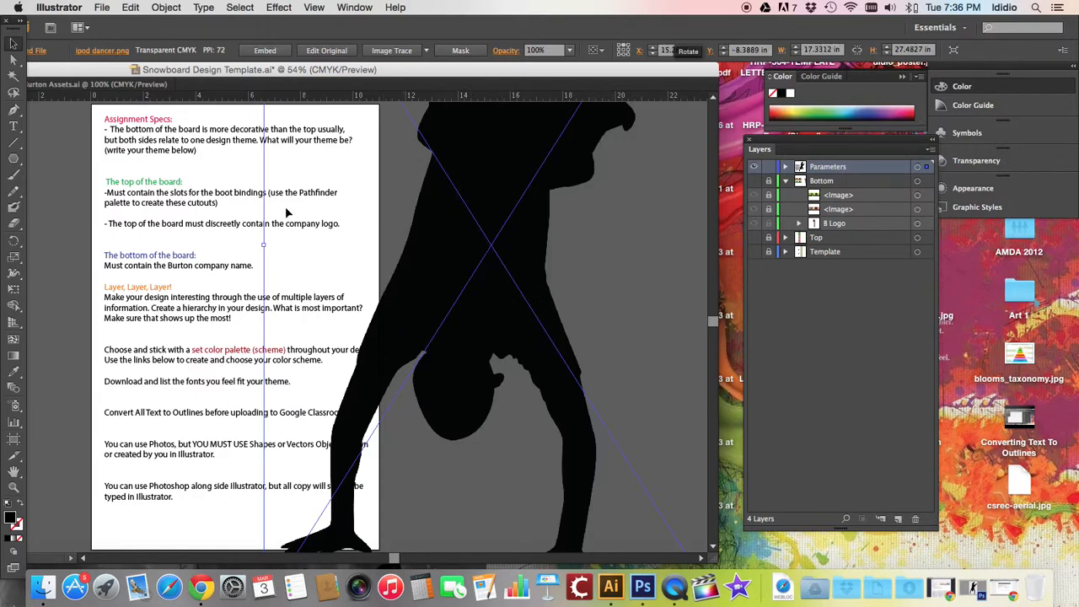
pyautogui.moveTo(499, 140)
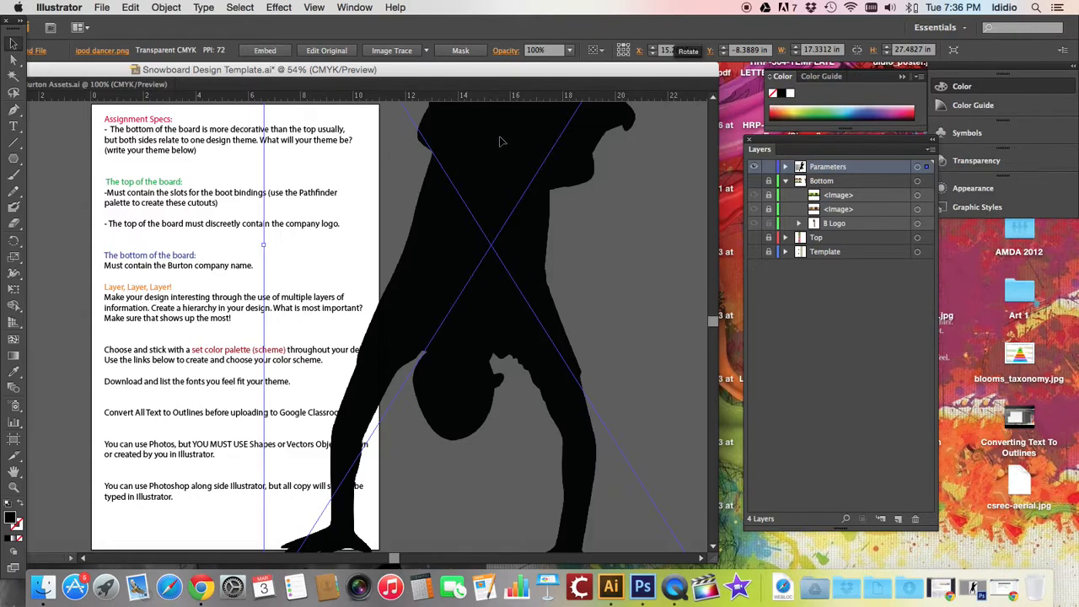